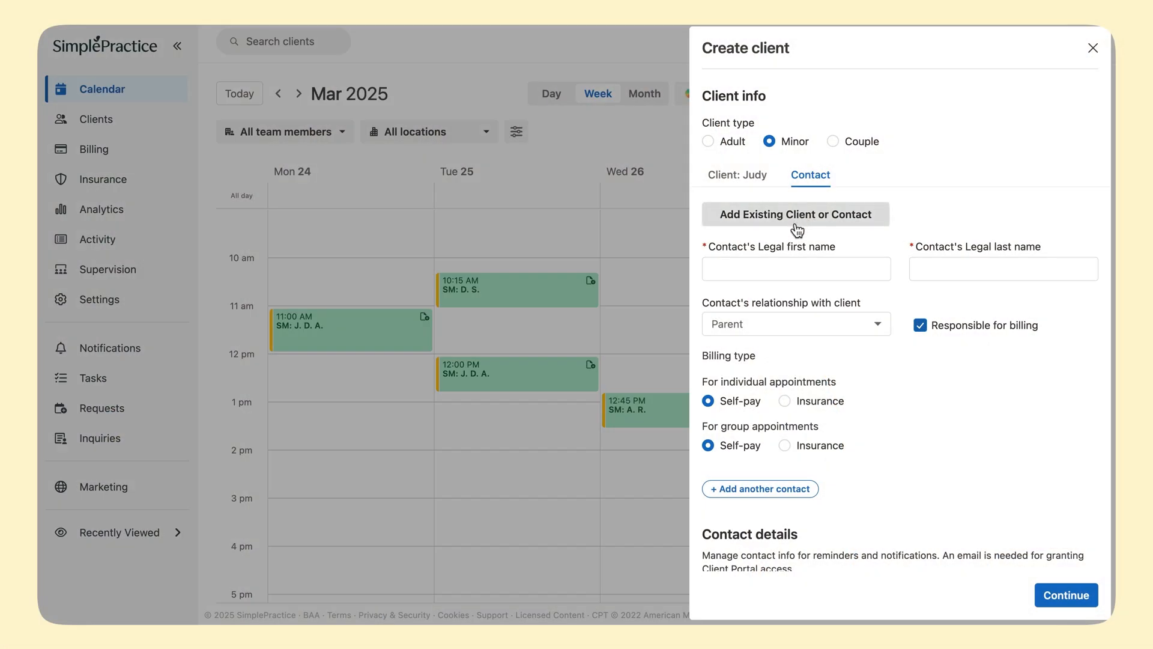
Search existing contacts for 'Earl' and link Earl Appleseed as Judy's first contact.
click(796, 214)
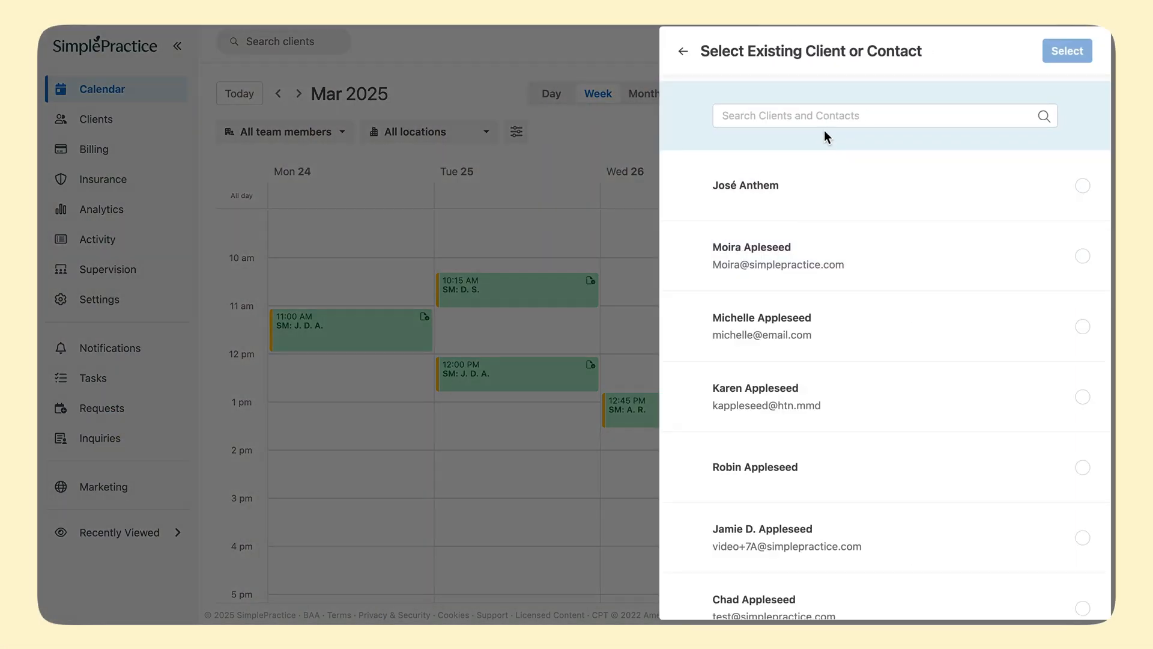
text(Earl)
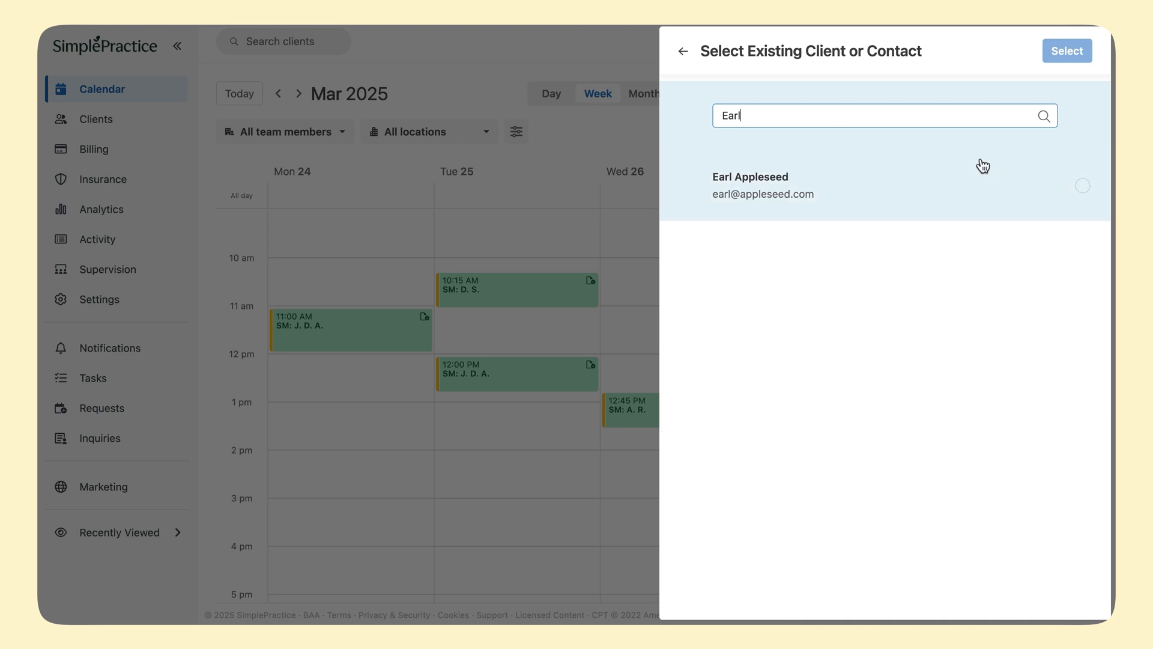
click(1066, 50)
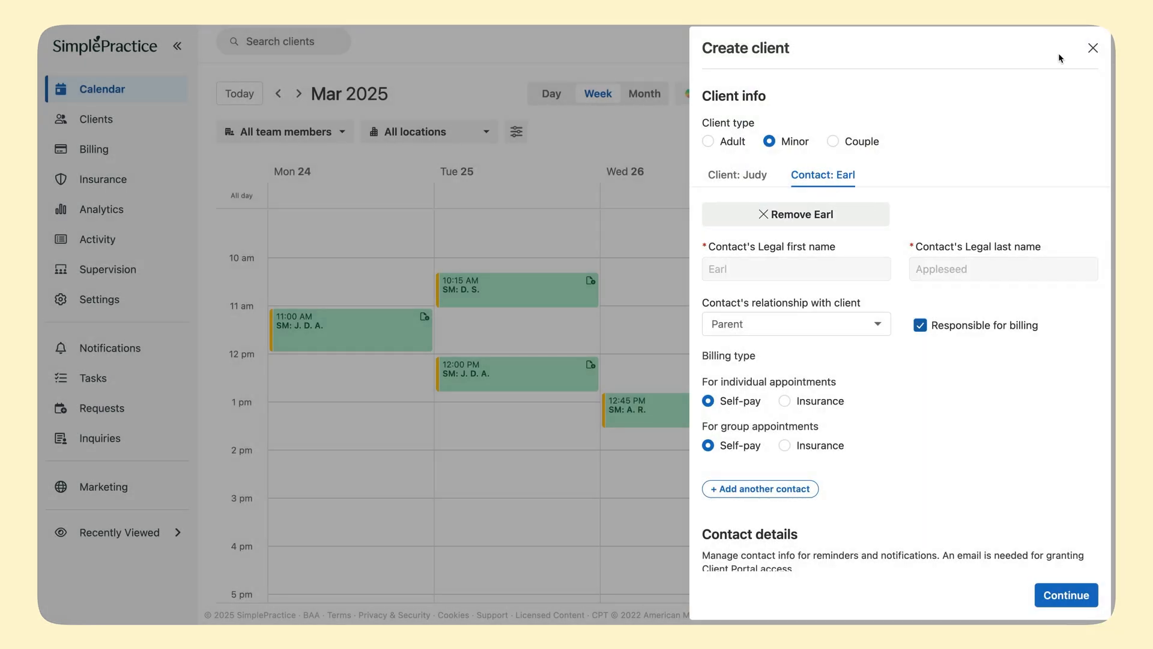
scroll(down, 3)
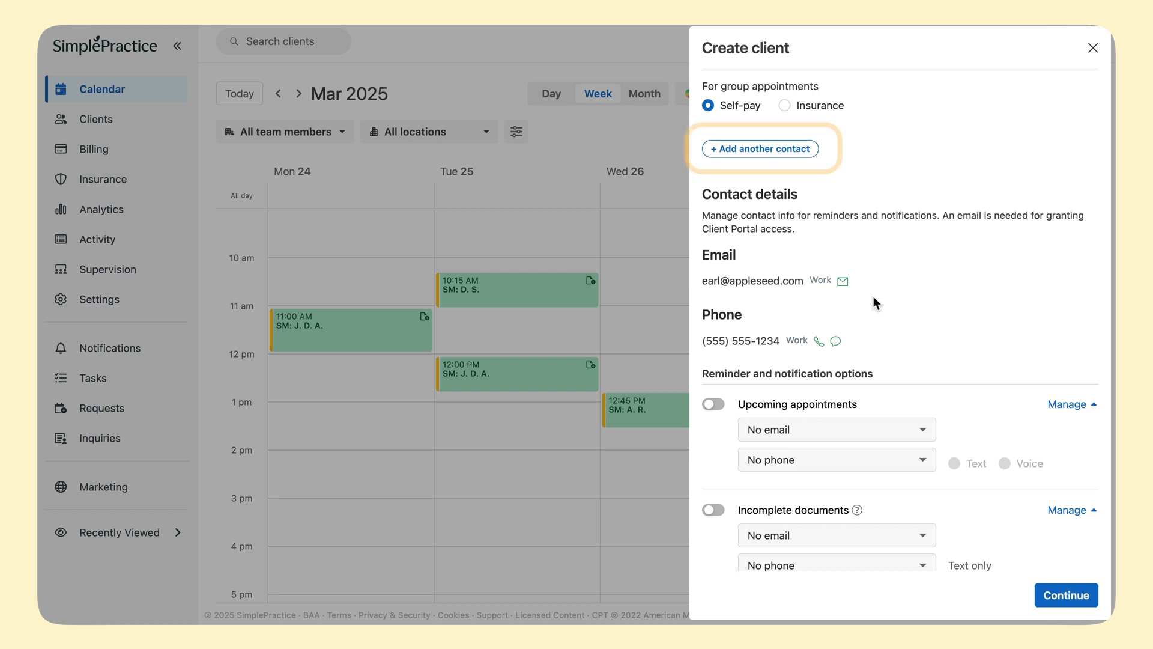
click(760, 148)
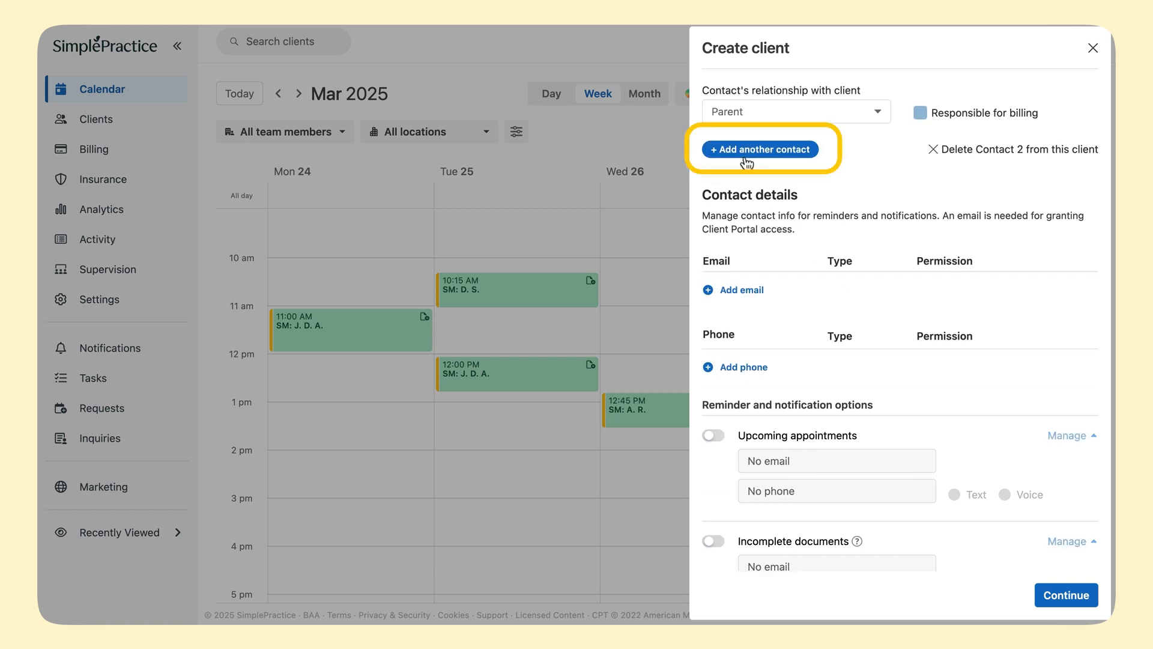
click(760, 150)
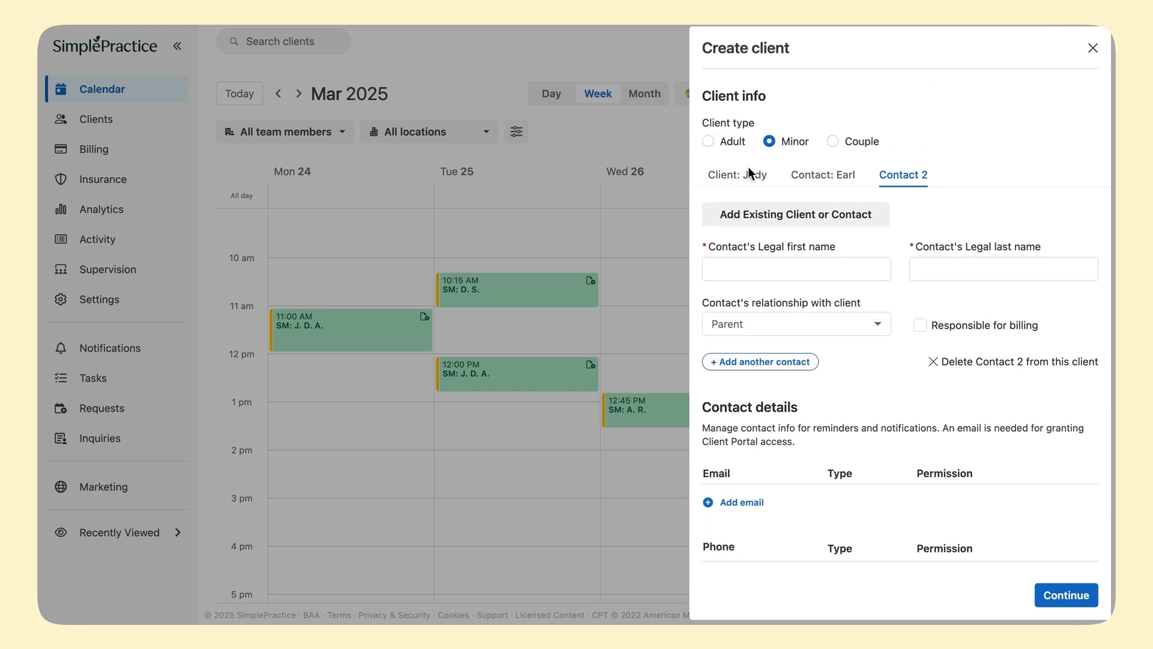
text(Appleseed)
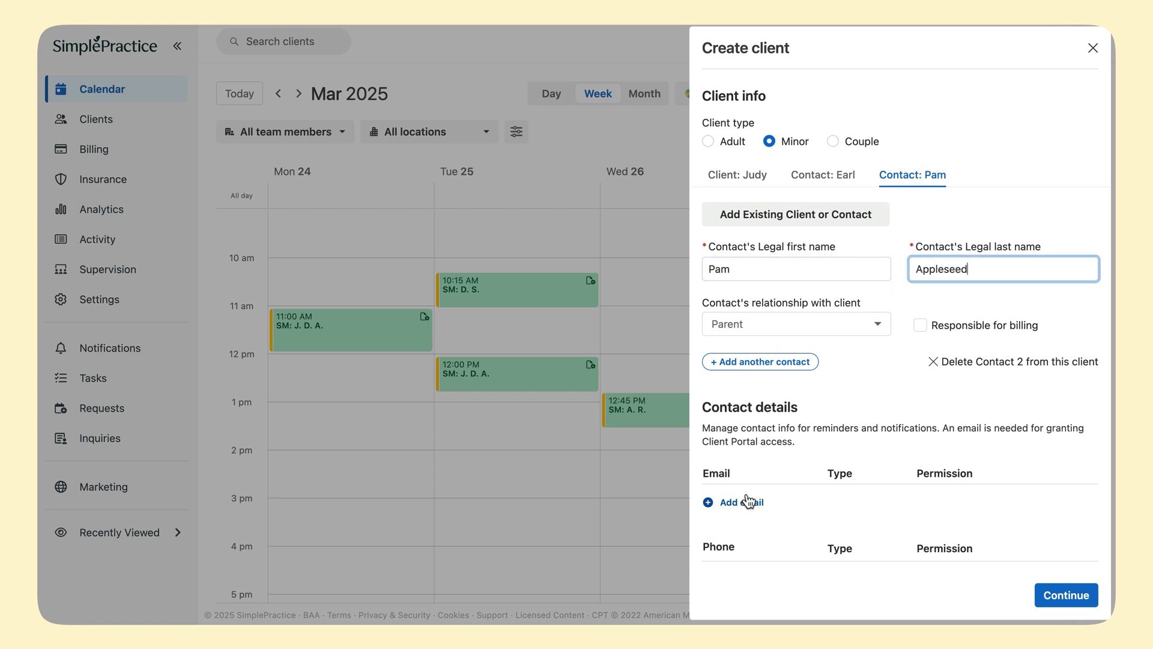
click(741, 501)
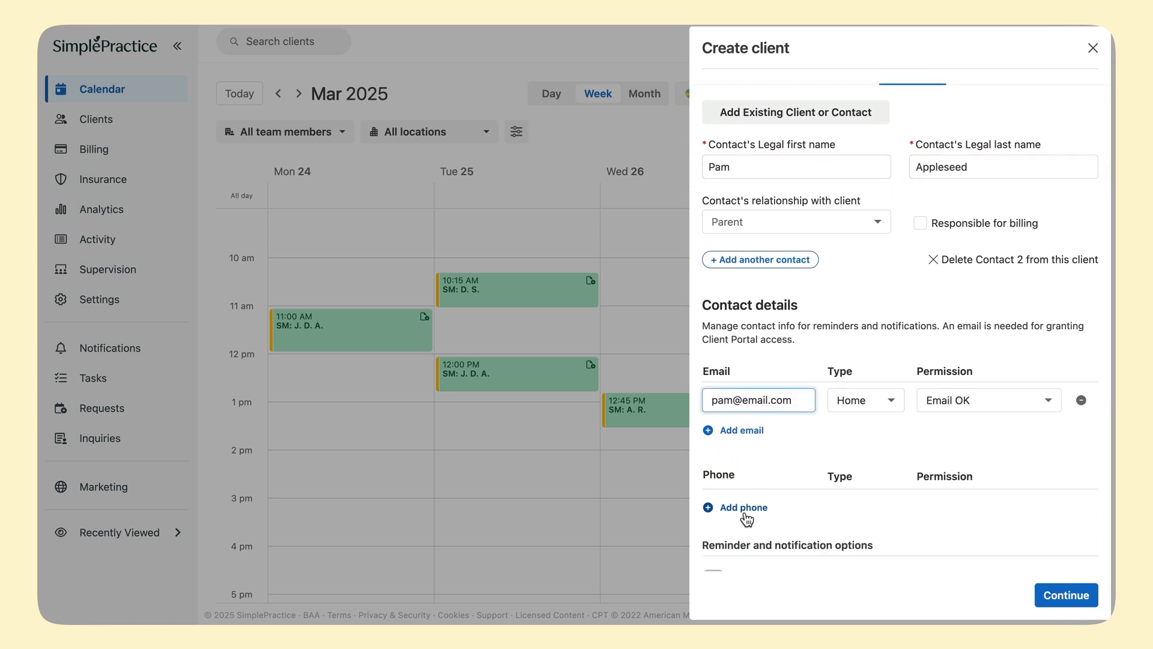
On Judy's tab, set location to Main Office, keep Spring Mariposa, and add a blank third contact.
click(736, 175)
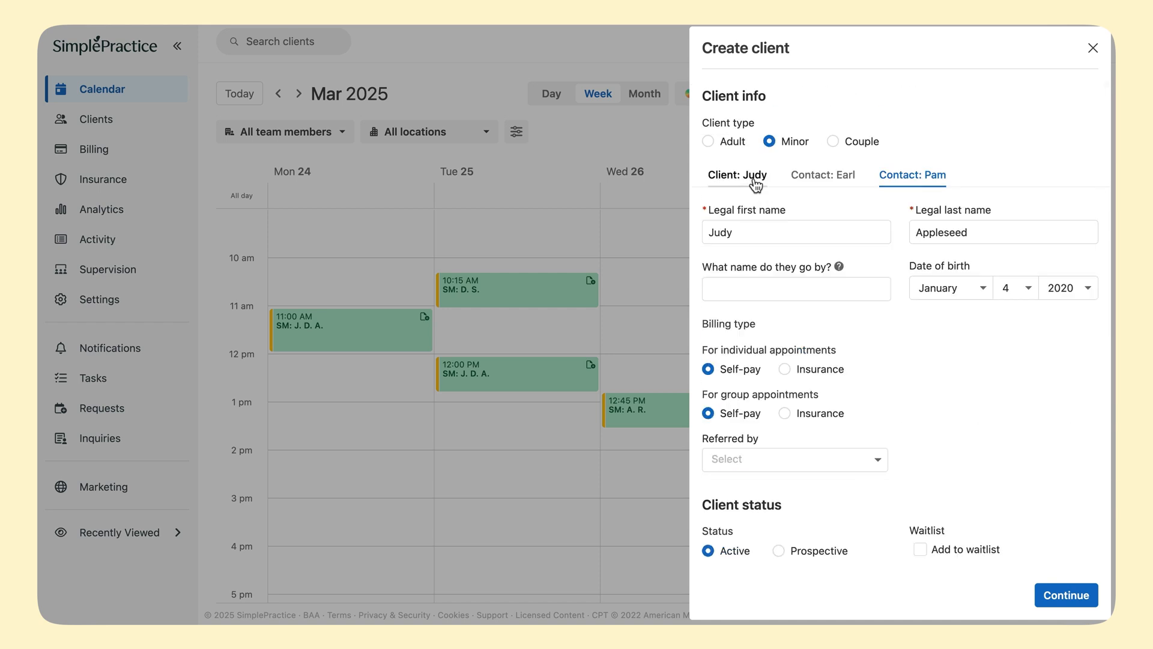
click(736, 175)
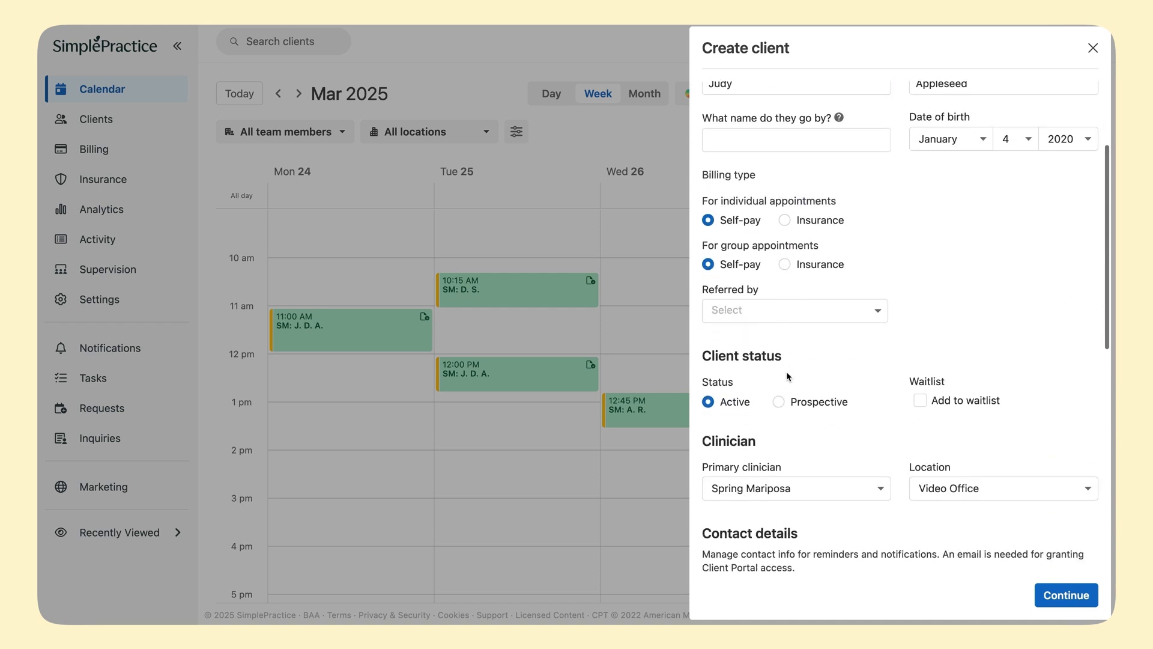
click(1002, 488)
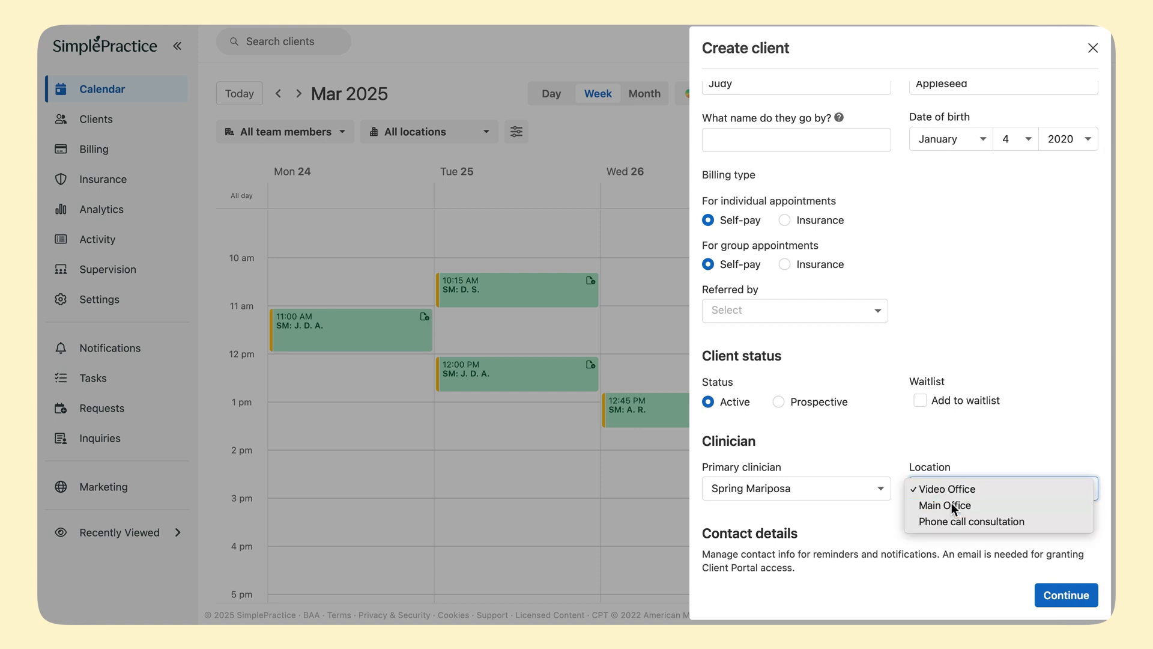
click(945, 505)
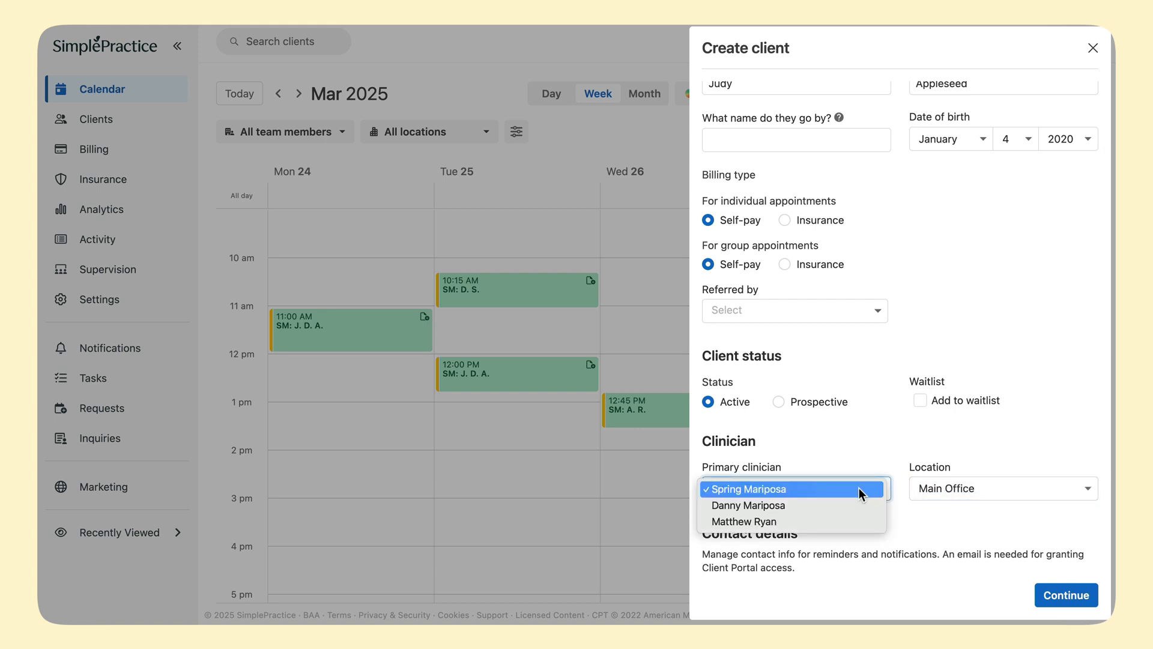
click(748, 506)
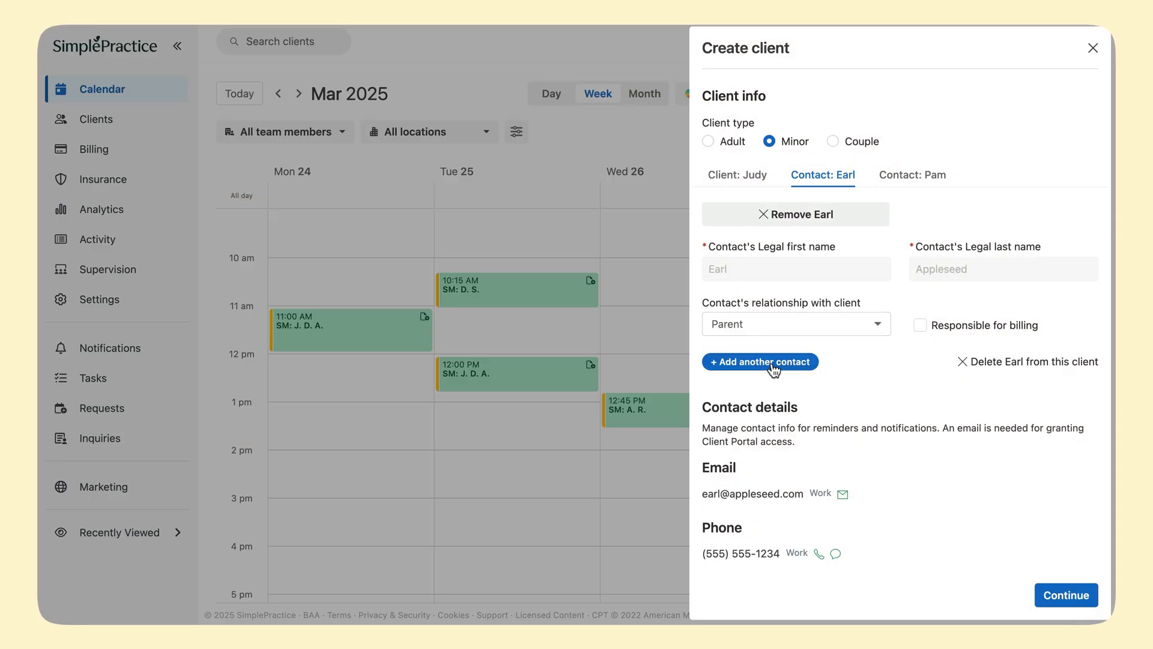
click(760, 361)
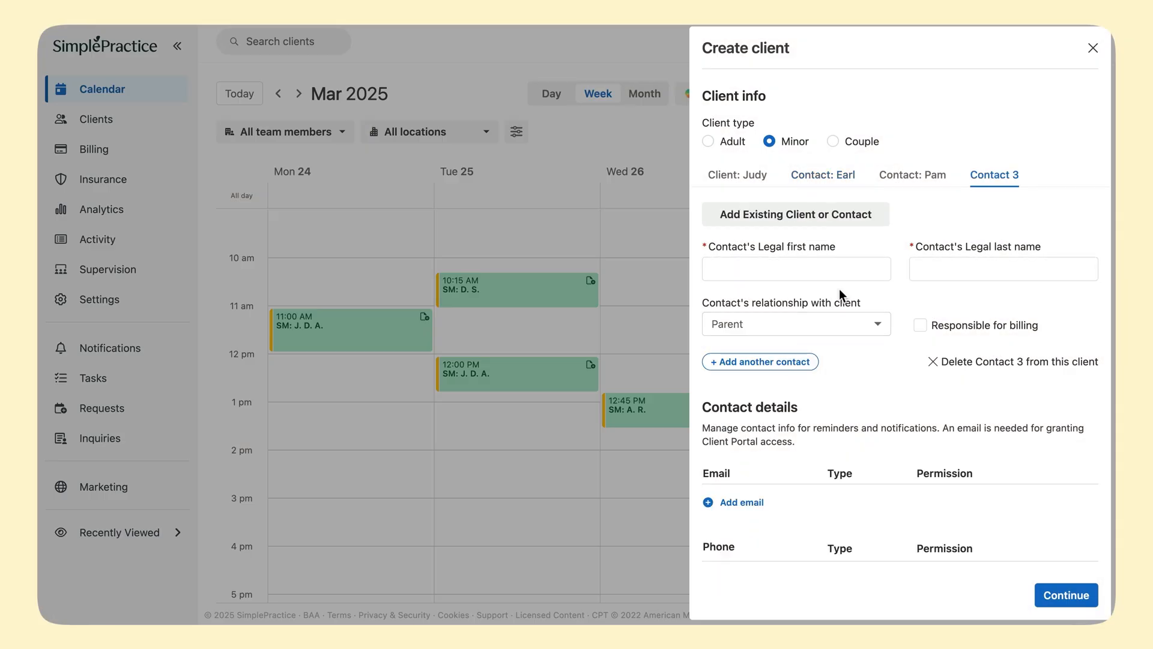